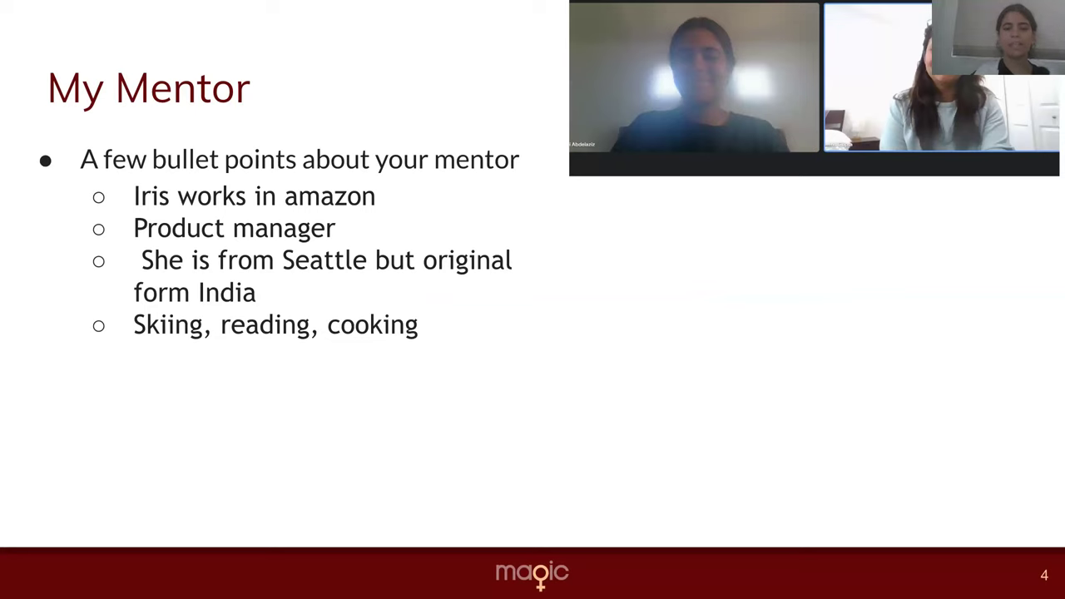
{"action": "mouse_move", "coordinate": [835, 428]}
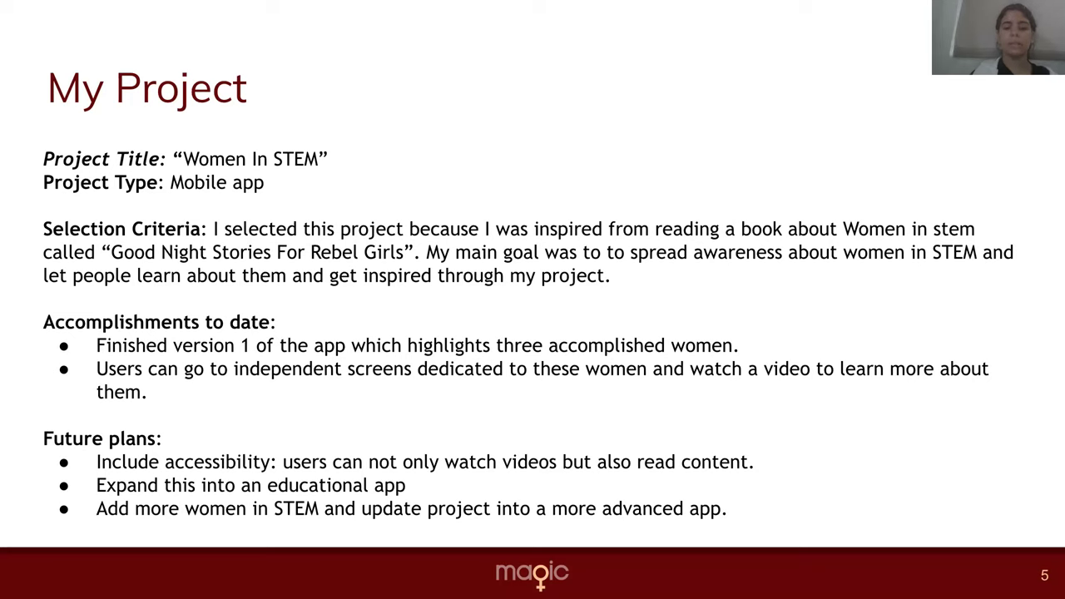
Advance through the My MAGICal Experience slide to slide 7, My Project Journey.
{"action": "key", "text": "Right"}
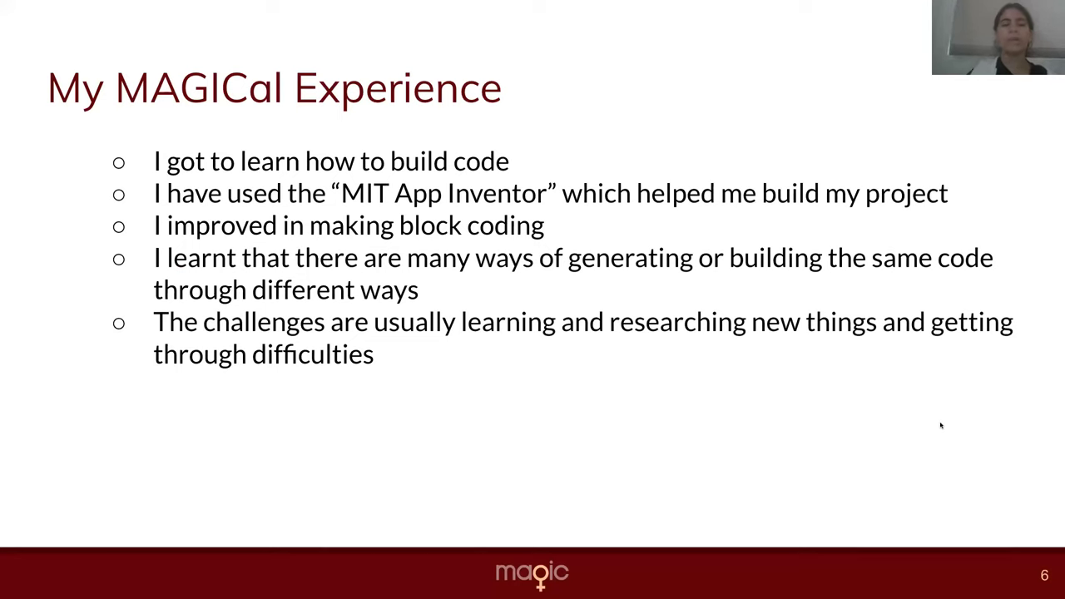
{"action": "key", "text": "Right"}
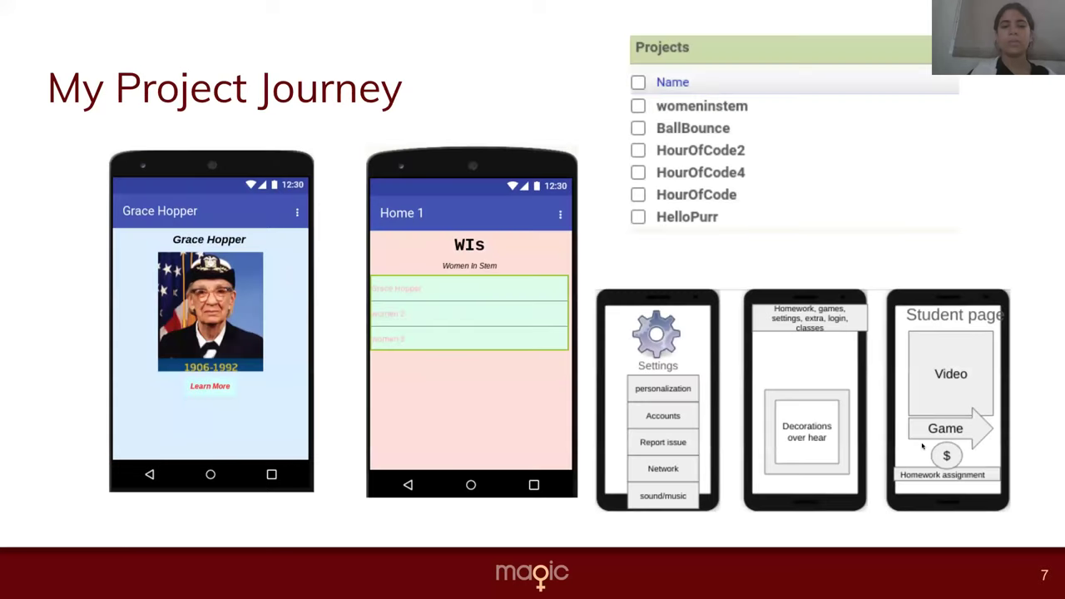
{"action": "mouse_move", "coordinate": [922, 448]}
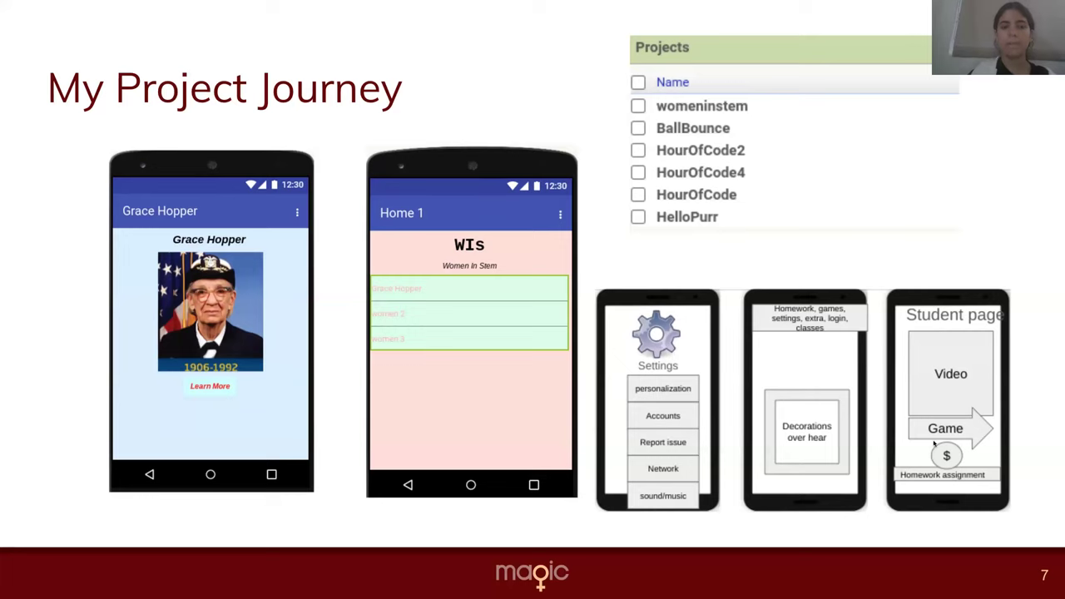
{"action": "mouse_move", "coordinate": [1035, 452]}
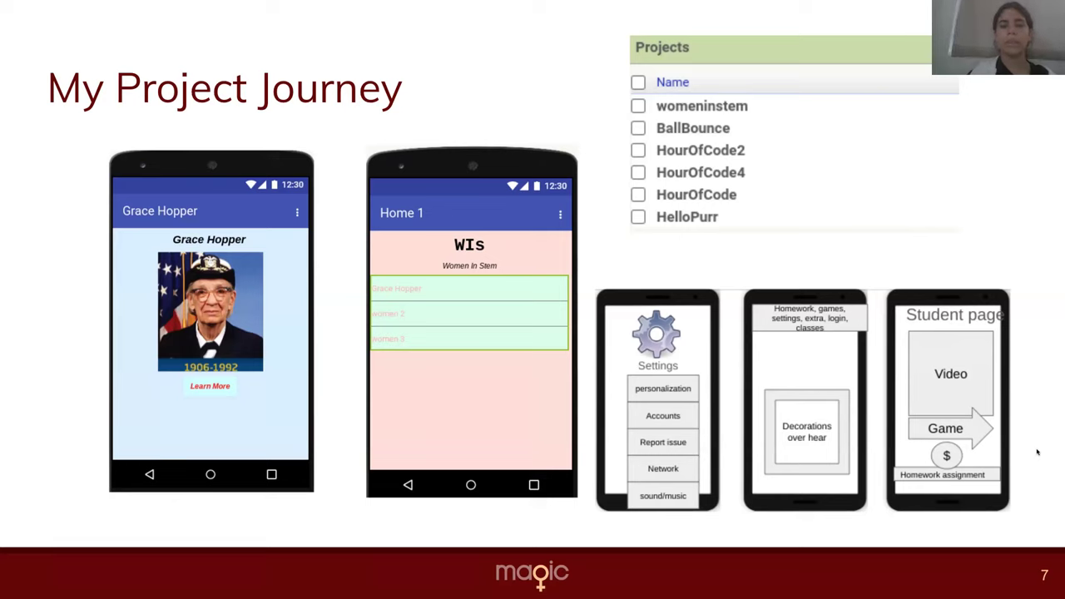
Advance from My Project Journey toward slide 10, Coding process.
{"action": "key", "text": "Right"}
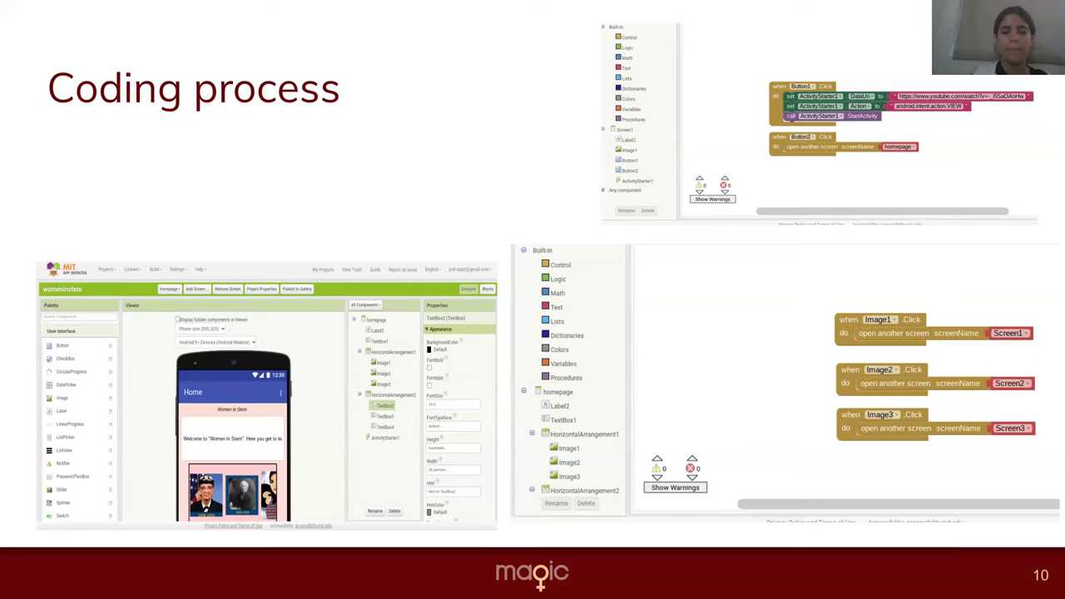
Advance to slide 11 and play the embedded App Inventor demo video into the blocks editor.
{"action": "key", "text": "Right"}
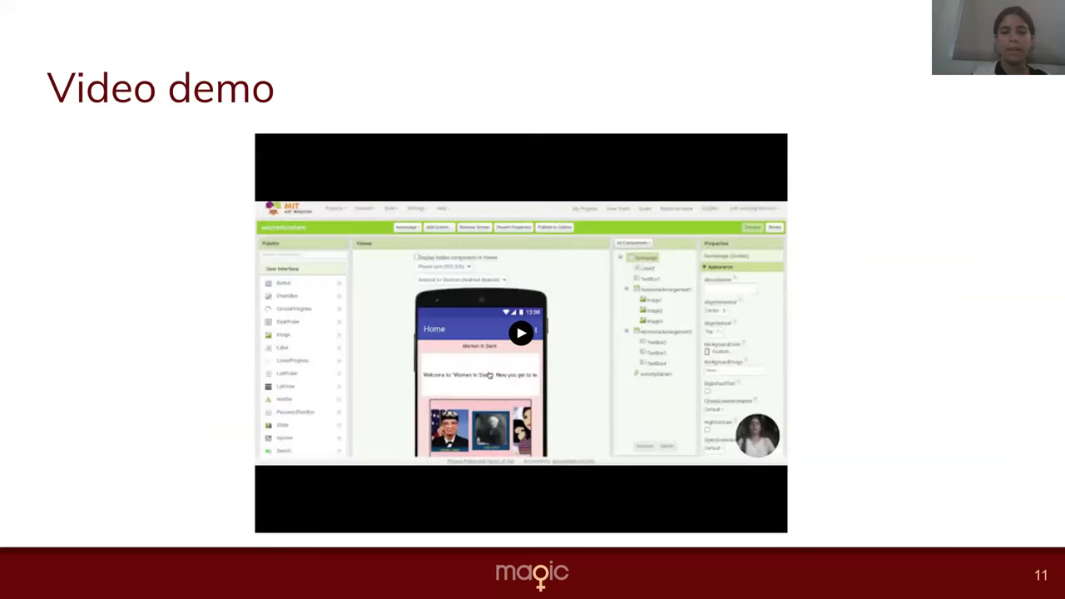
{"action": "left_click", "coordinate": [521, 333]}
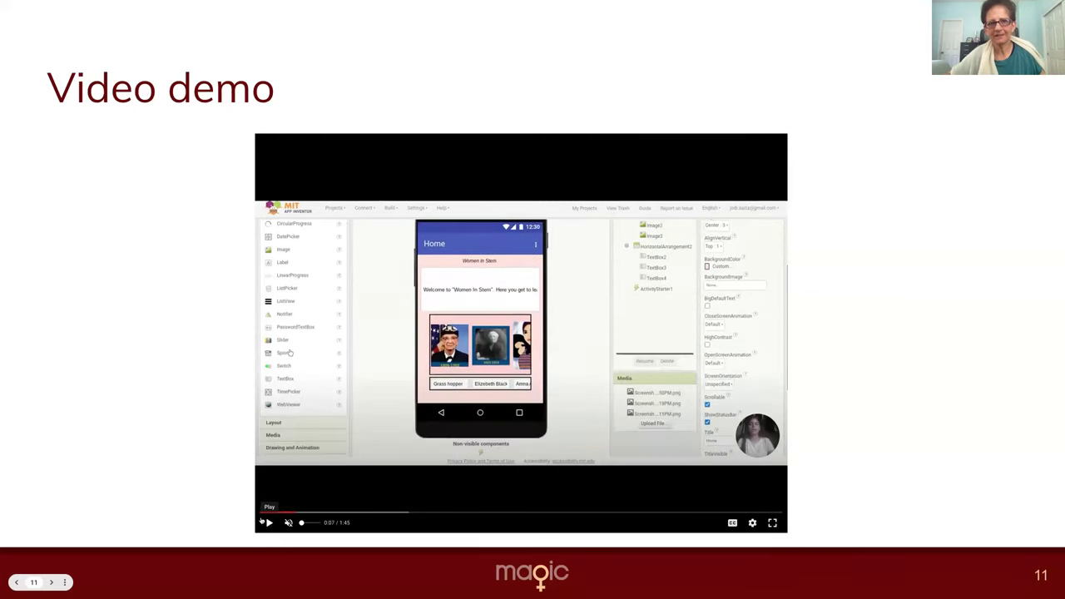
{"action": "left_click", "coordinate": [269, 523]}
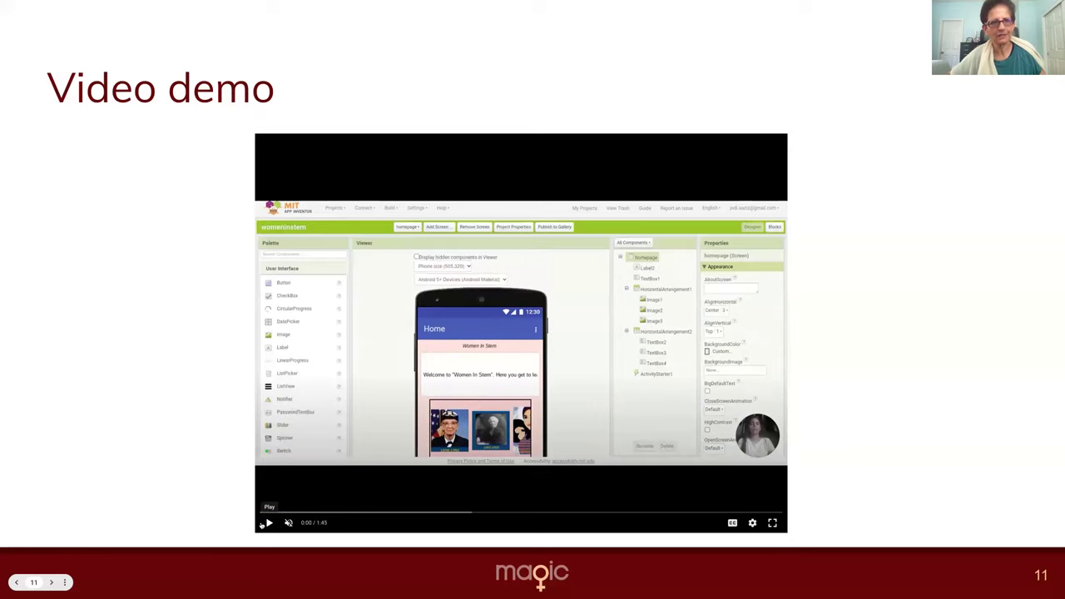
{"action": "left_click", "coordinate": [268, 523]}
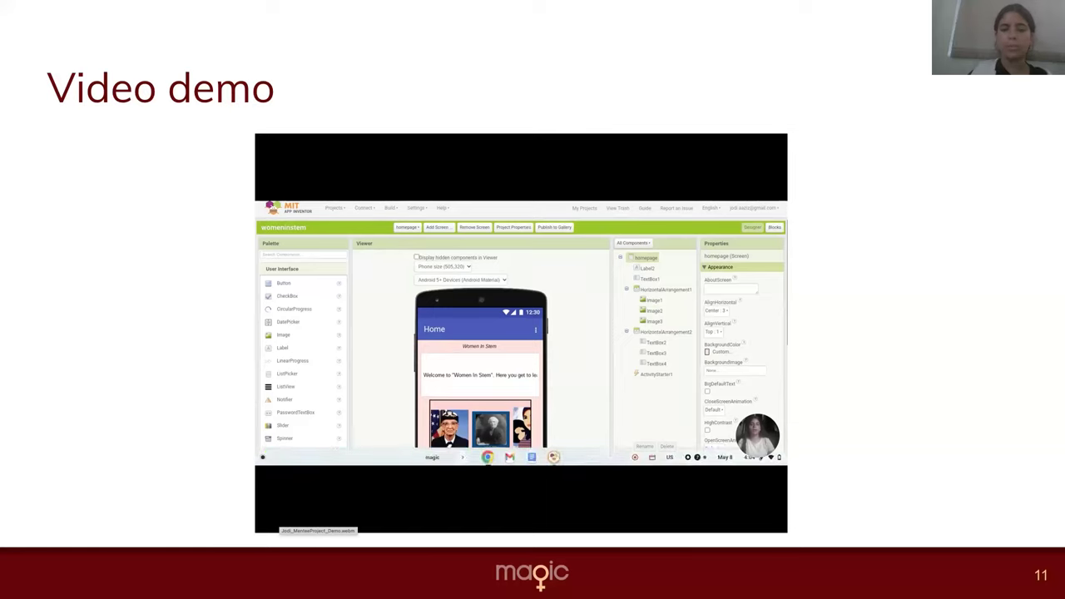
{"action": "left_click", "coordinate": [773, 227]}
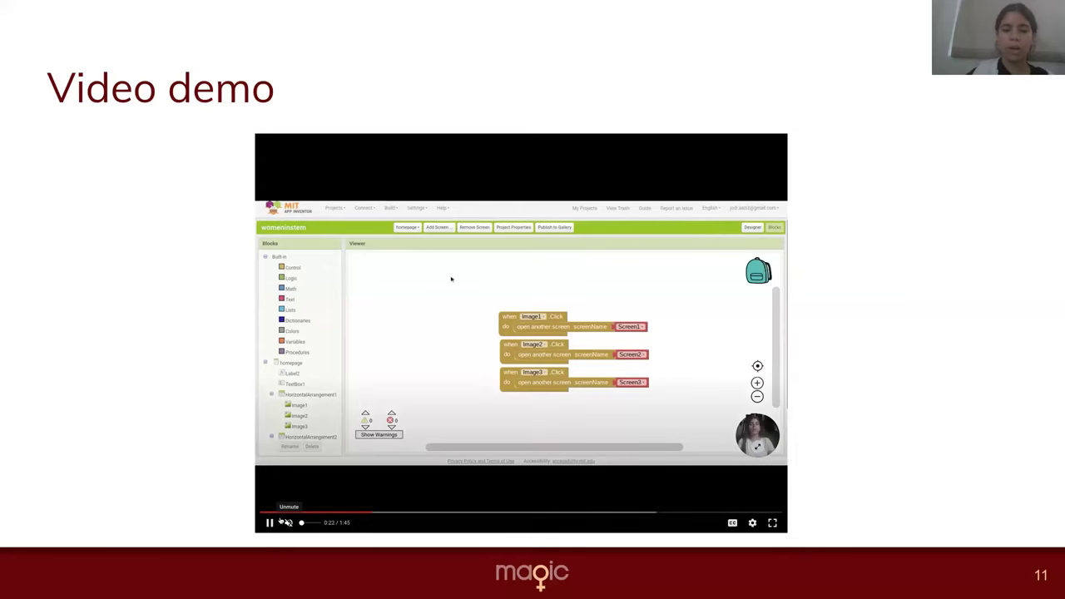
{"action": "mouse_move", "coordinate": [486, 260]}
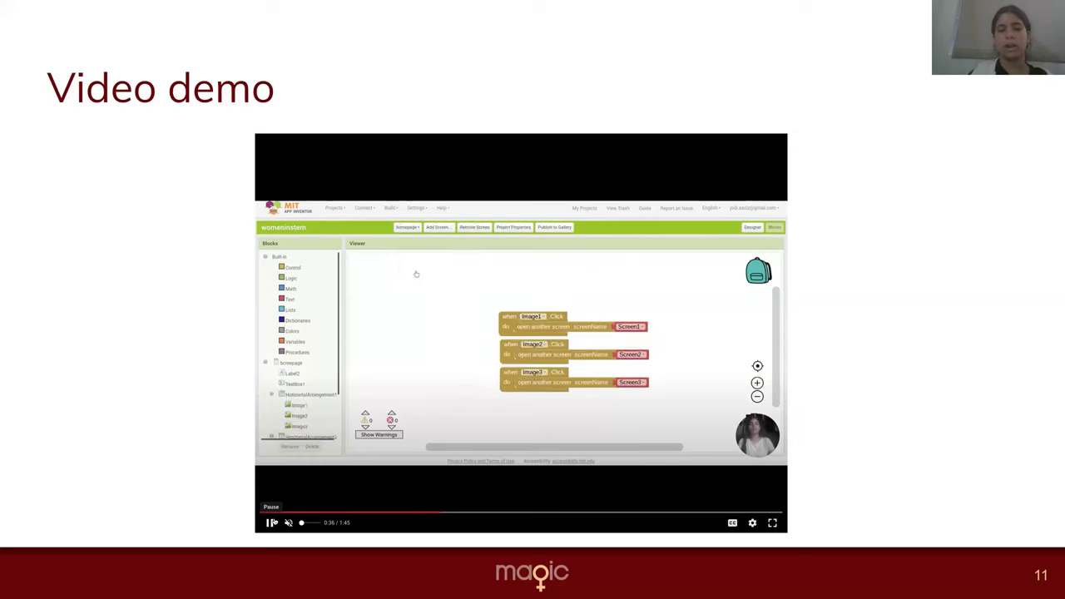
Keep the demo video playing until the app's home screen with three portraits appears.
{"action": "left_click", "coordinate": [752, 226]}
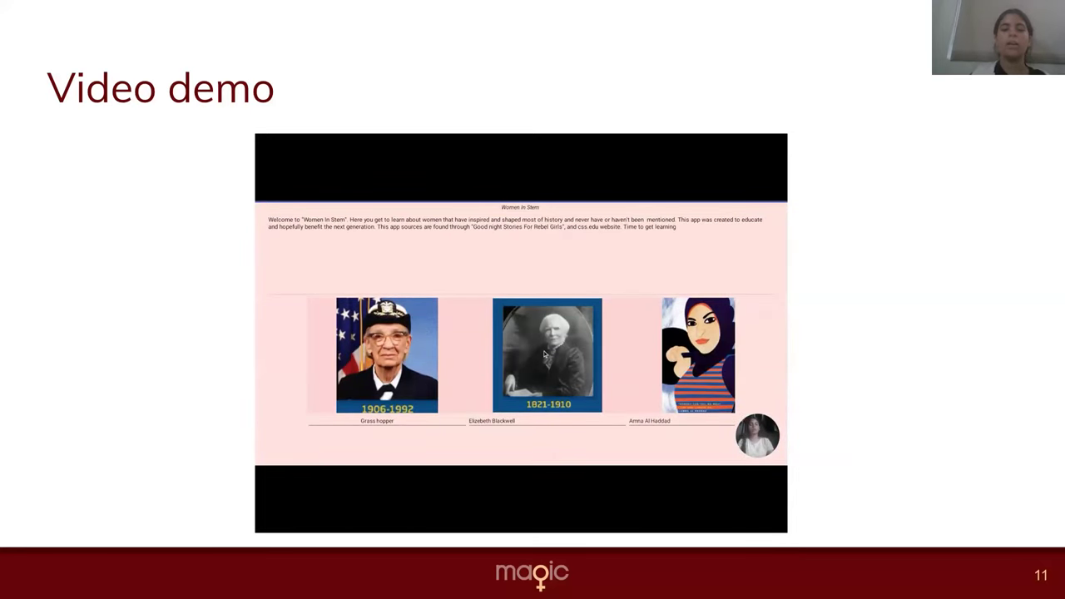
Continue the demo video past the Grace Hopper page back to the designer view.
{"action": "left_click", "coordinate": [547, 354]}
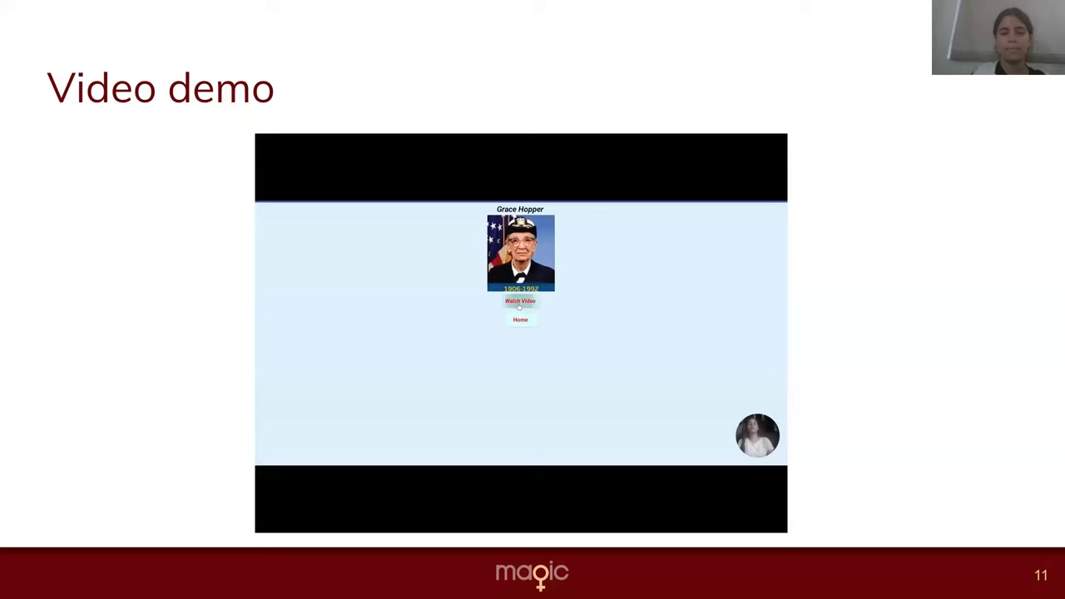
{"action": "left_click", "coordinate": [519, 301]}
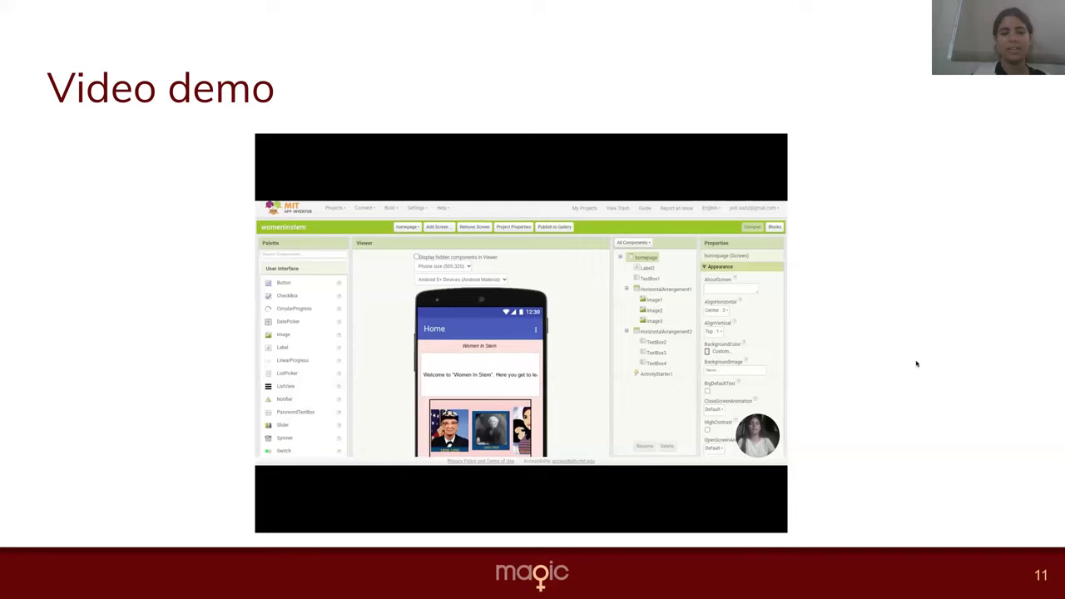
{"action": "mouse_move", "coordinate": [892, 359]}
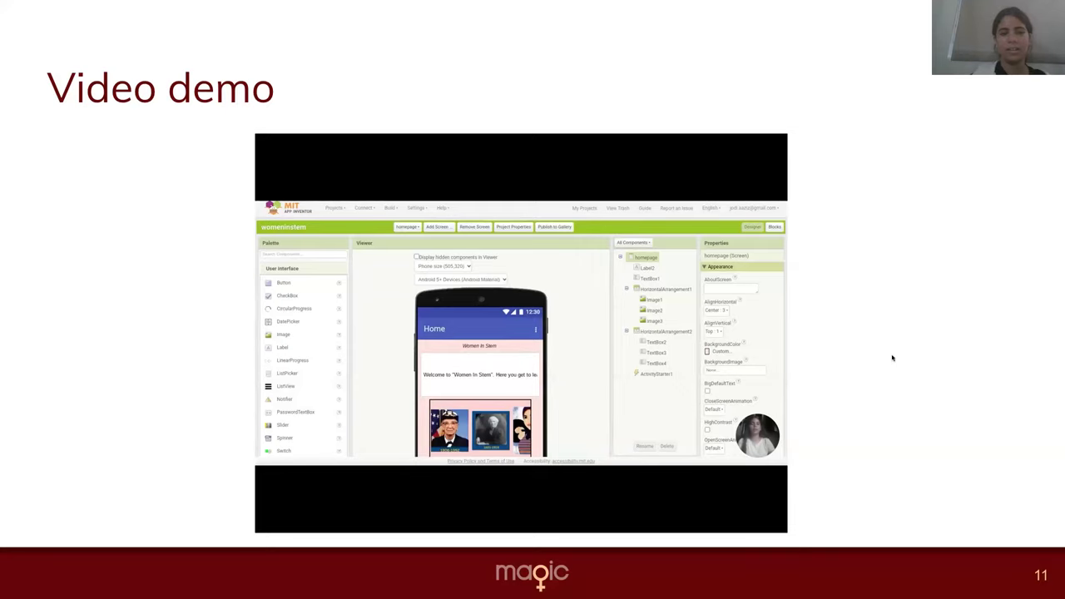
Advance the deck toward slide 13, Questions?
{"action": "key", "text": "Right"}
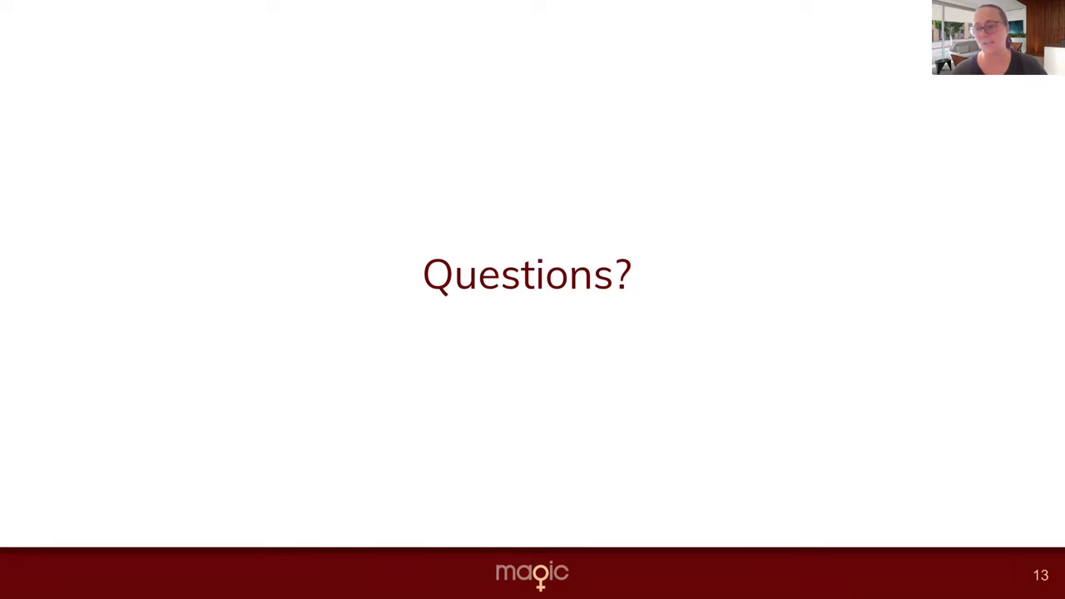
{"action": "mouse_move", "coordinate": [718, 392]}
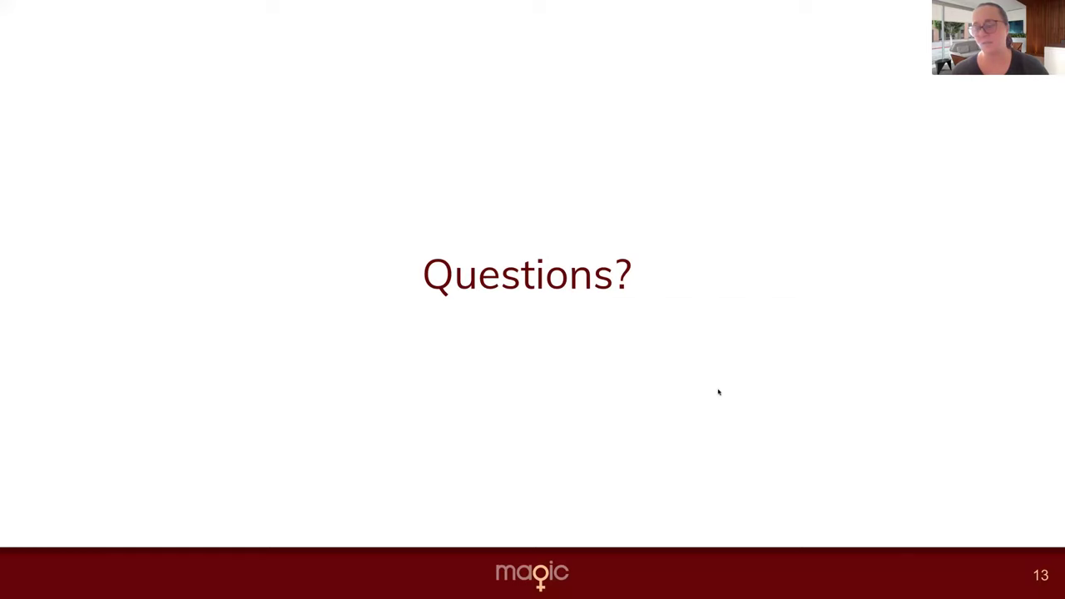